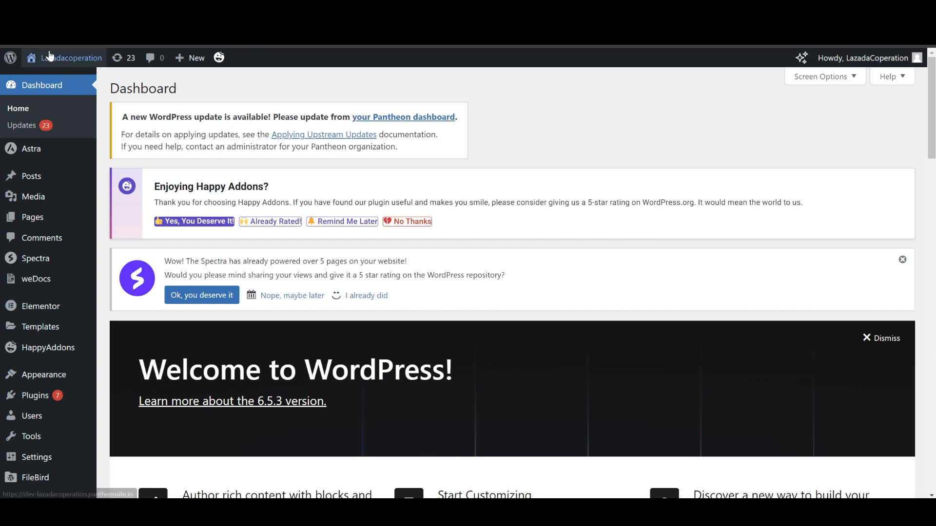
Step: Visit the live Lazadacoperation homepage from the WordPress admin toolbar
left_click(71, 57)
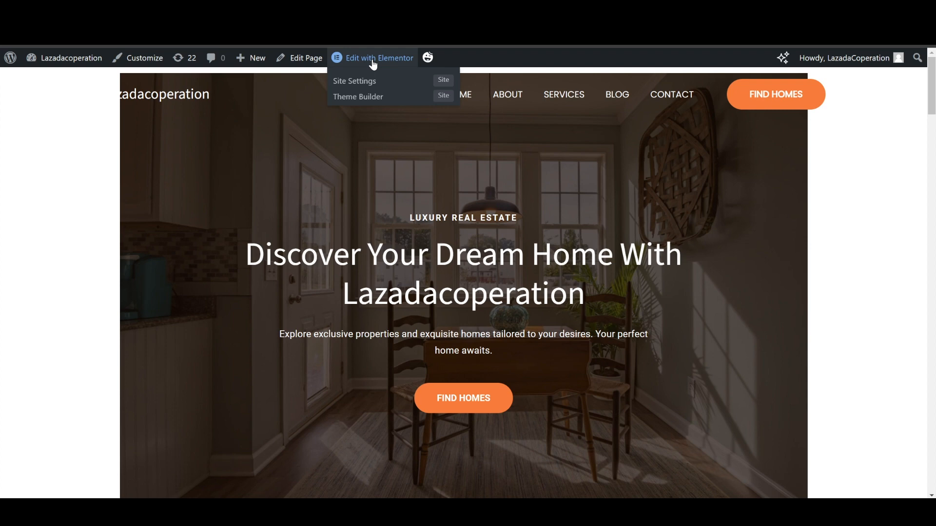
Step: Load the homepage in the Elementor editor and browse the widget panel
left_click(380, 58)
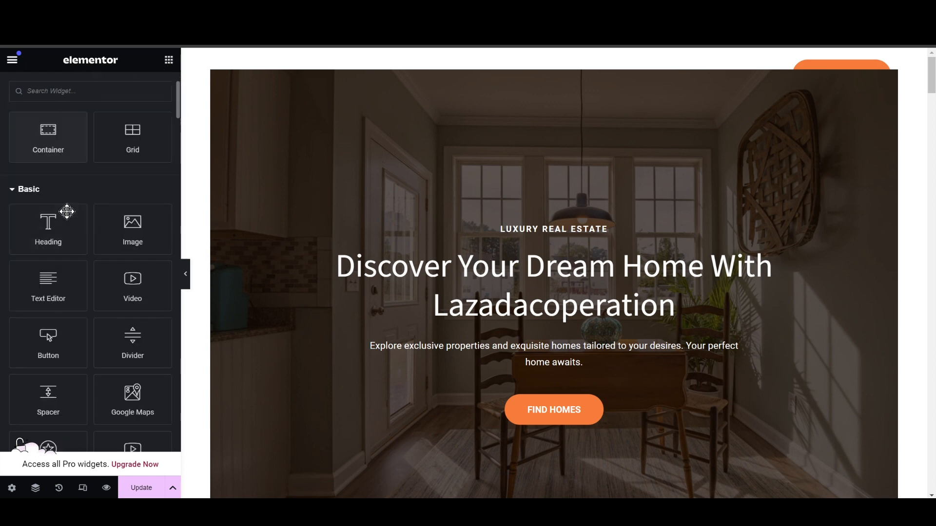
scroll("down", 3)
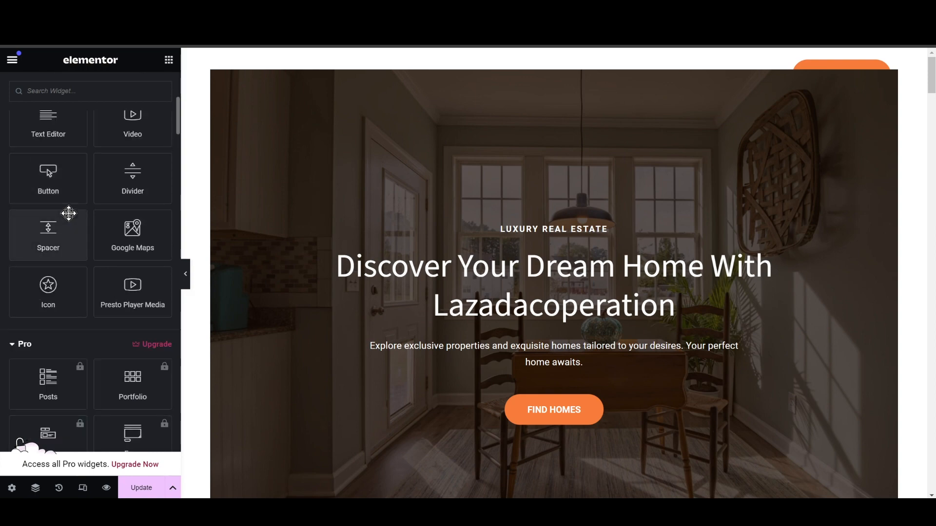
scroll("up", 3)
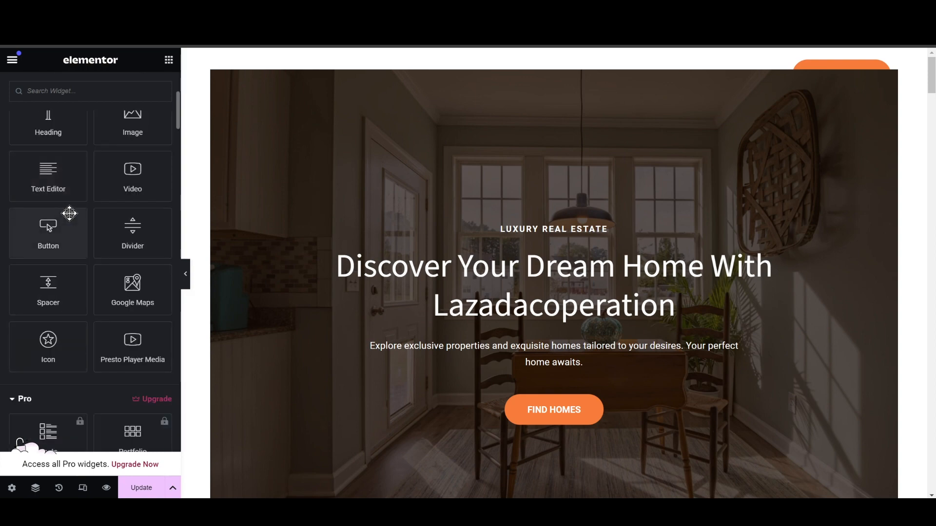
Step: Add a Button widget and accept the Font Awesome 5 icon library migration
left_click(141, 492)
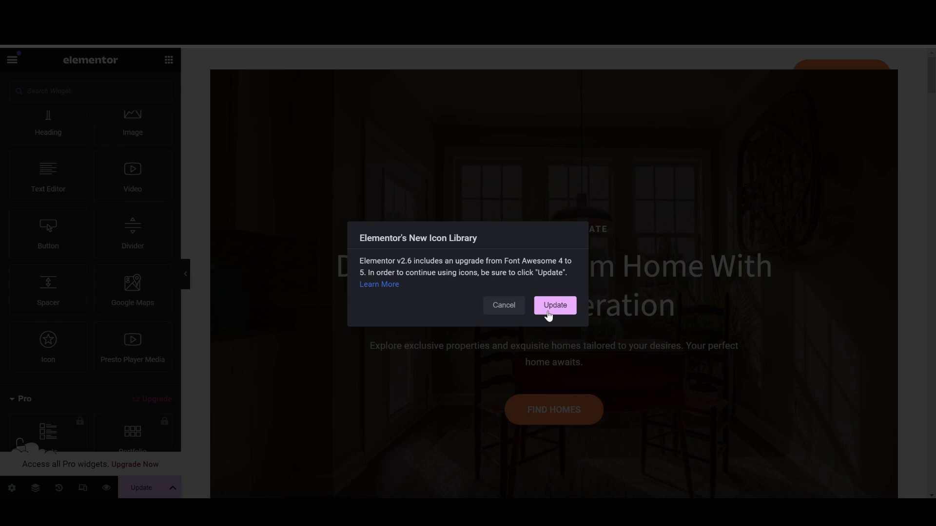
mouse_move(559, 309)
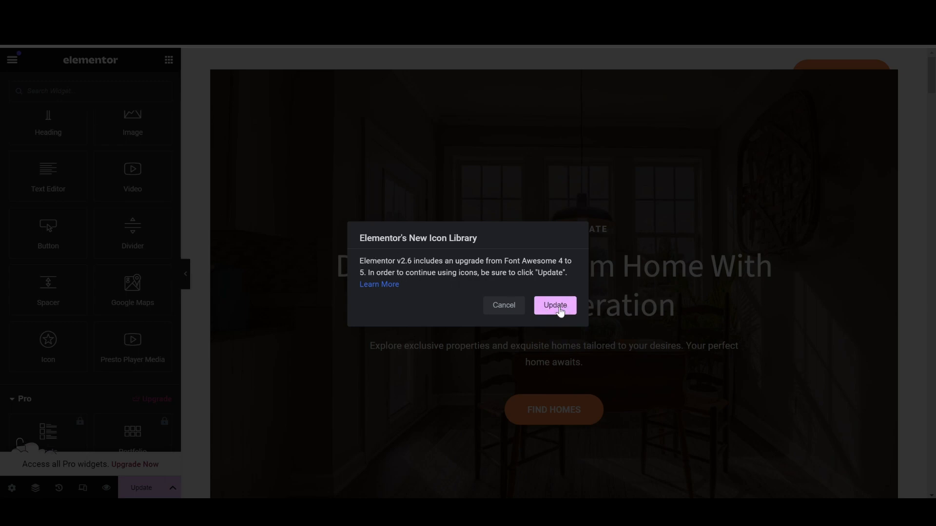
left_click(553, 305)
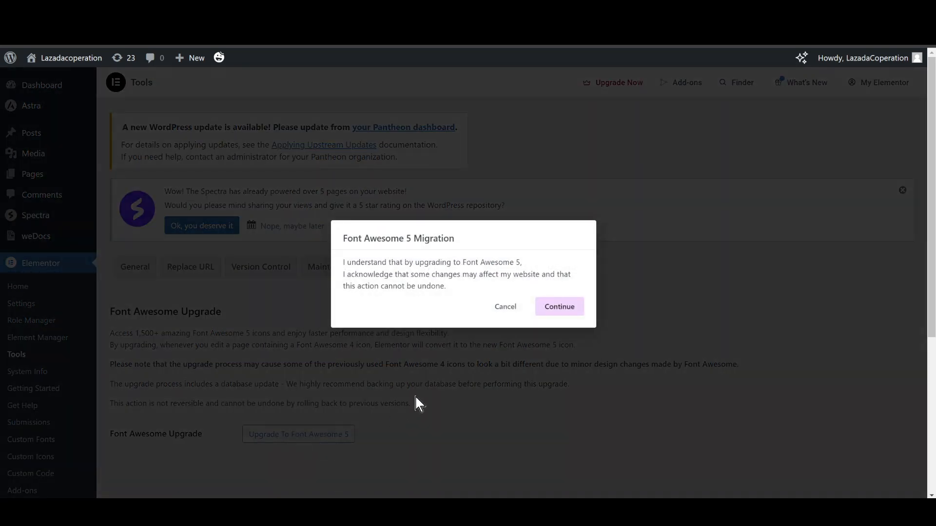
left_click(559, 306)
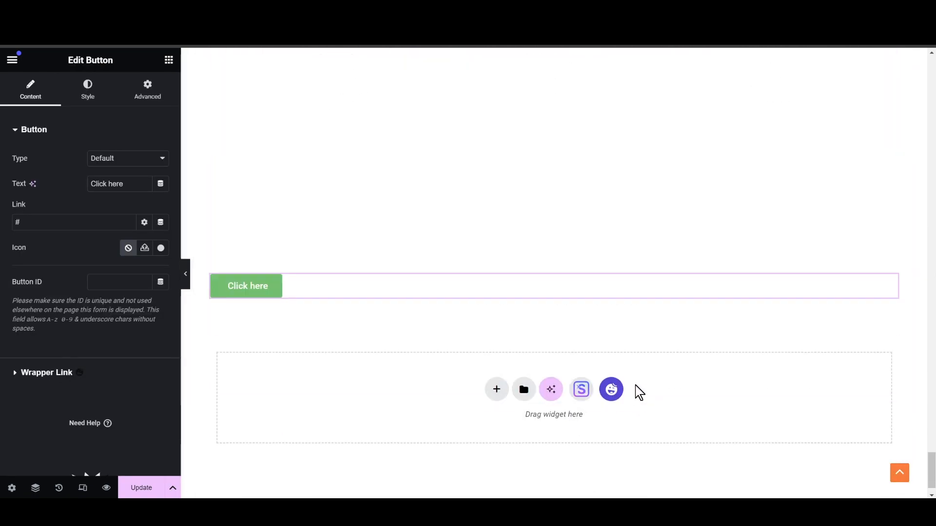
Step: Delete the default 'Click here' label from the green button
left_click(247, 287)
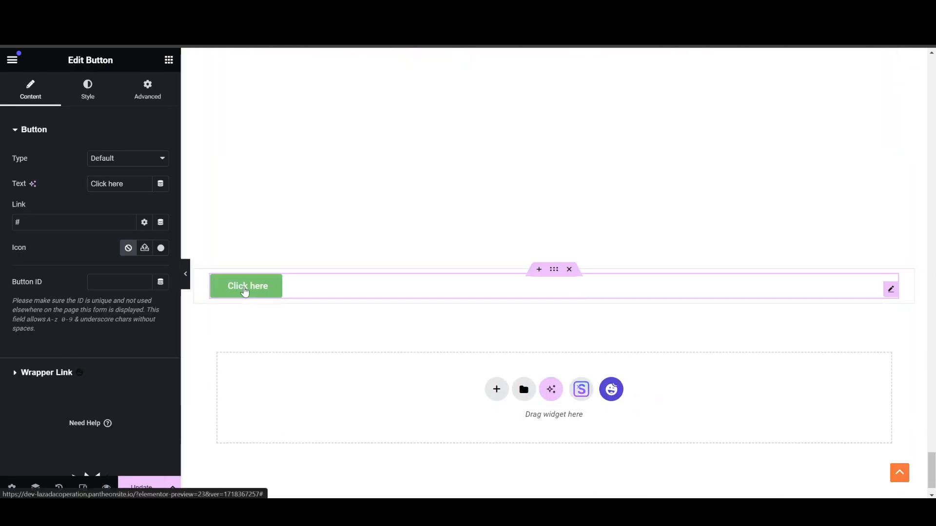
scroll("down", 3)
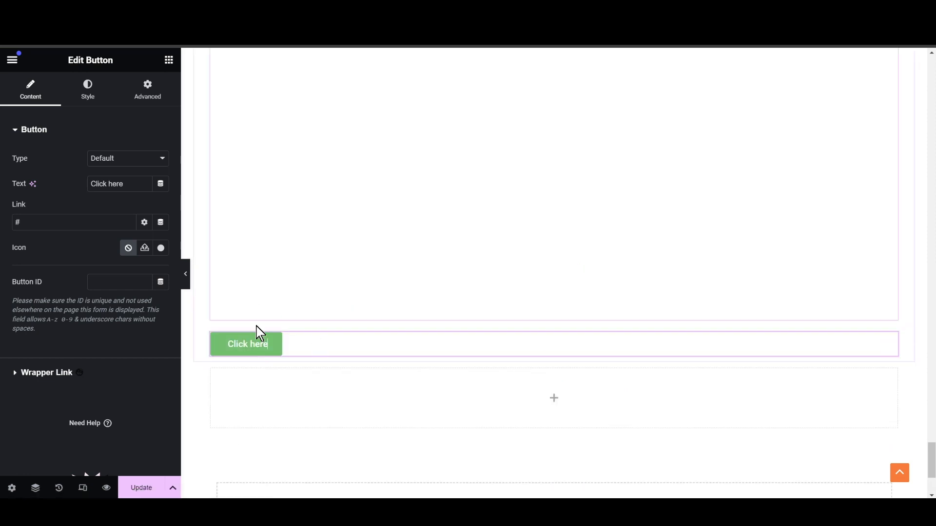
mouse_move(266, 346)
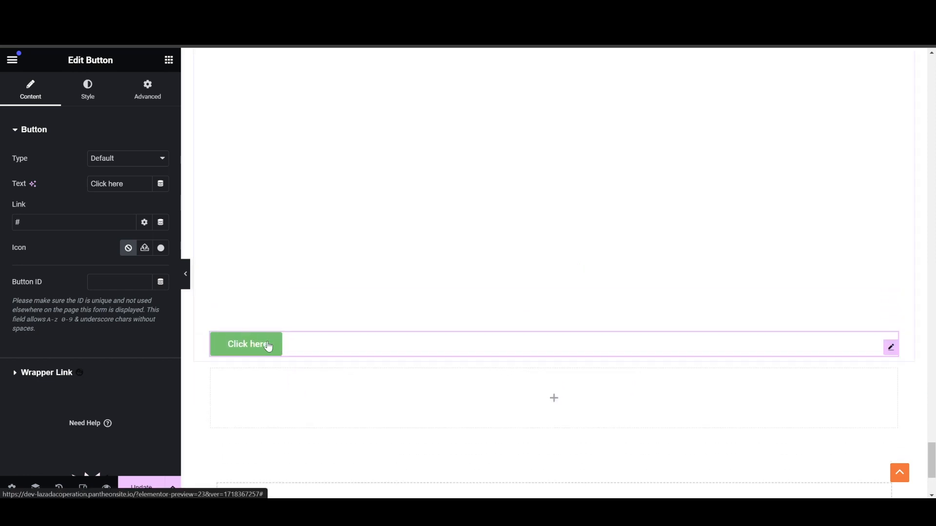
scroll("up", 3)
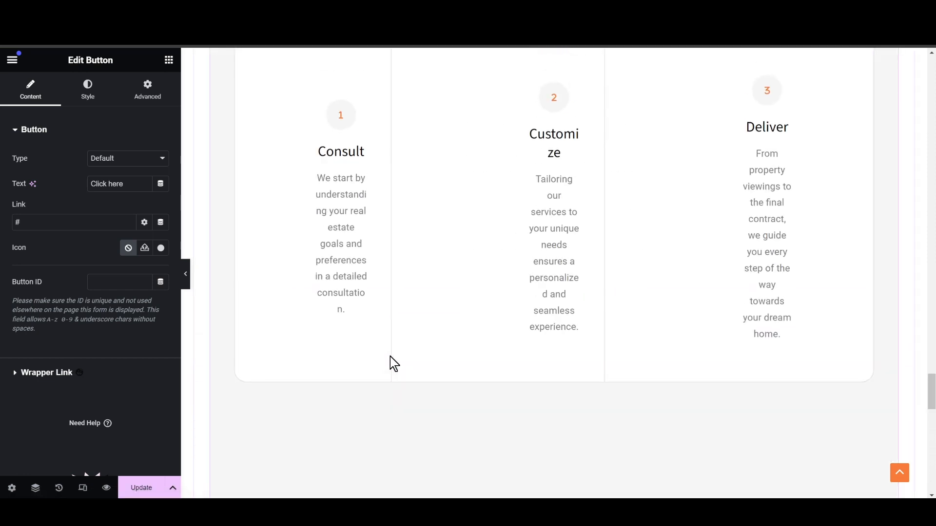
scroll("down", 3)
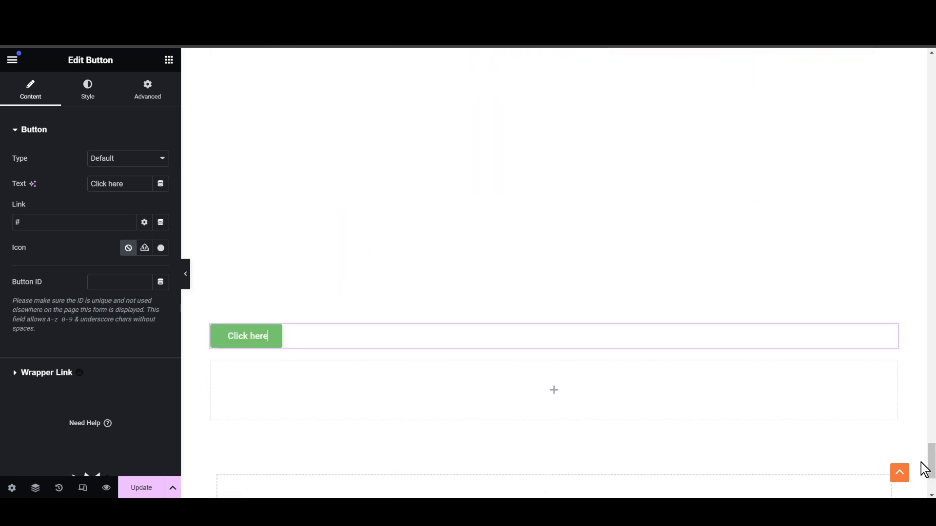
mouse_move(252, 340)
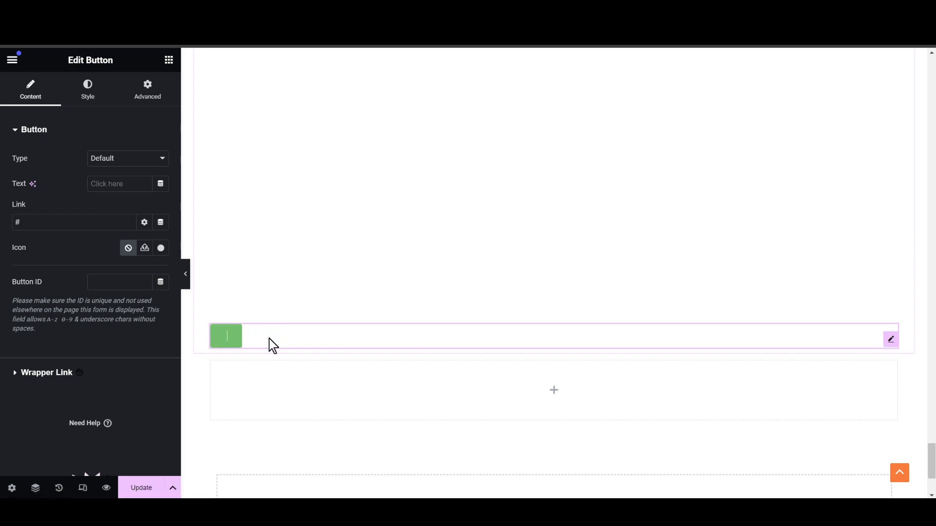
Step: Relabel the button 'Contact Us Page' and select its Link field
type("Contact Us Page")
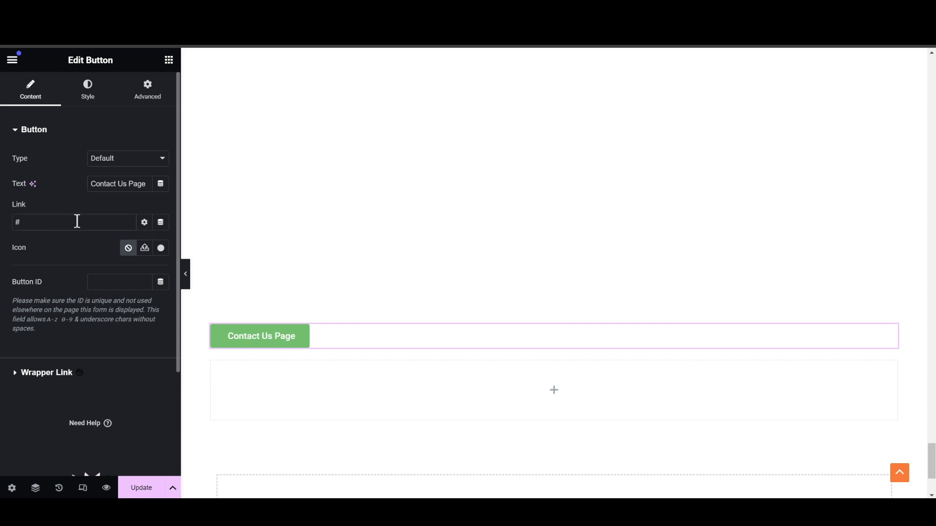
left_click(144, 222)
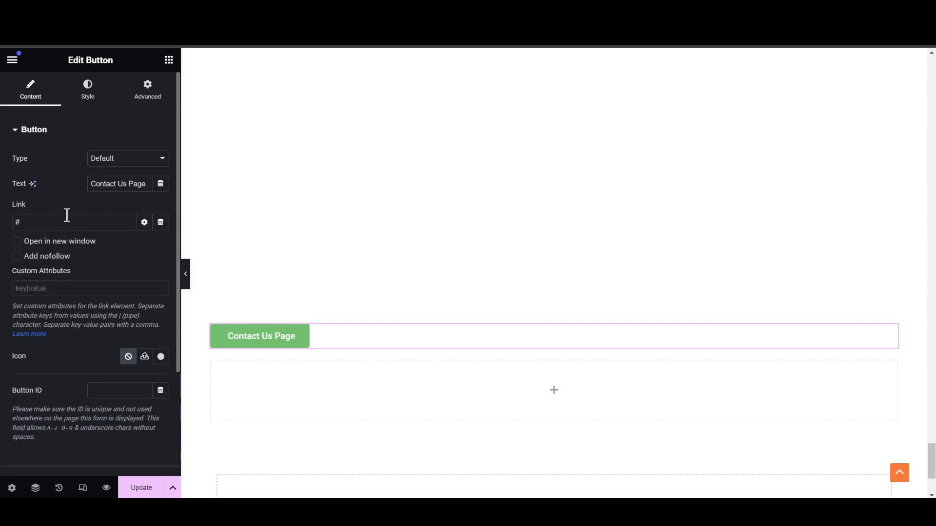
mouse_move(199, 274)
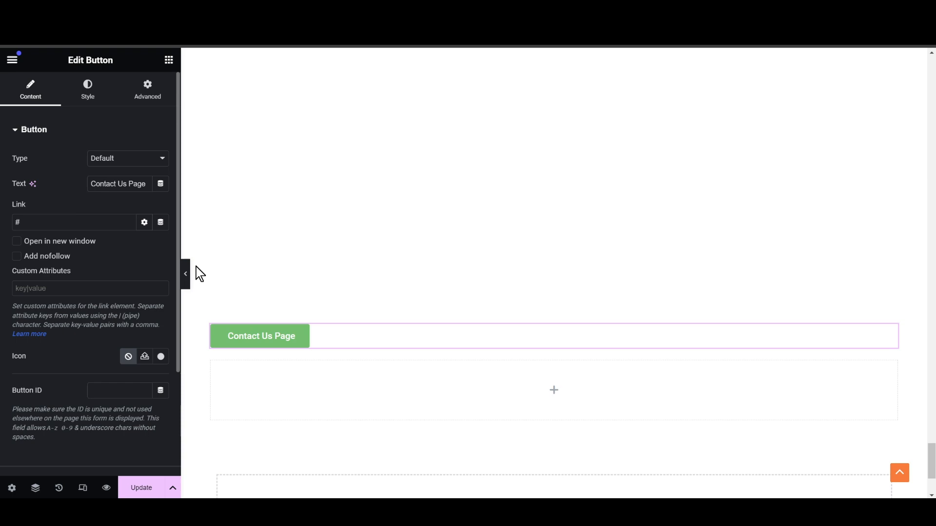
scroll("down", 3)
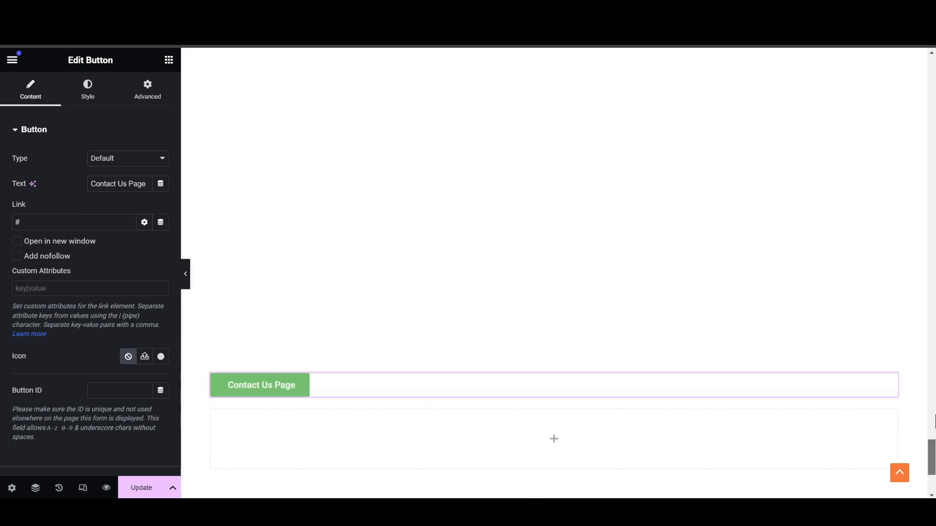
scroll("up", 3)
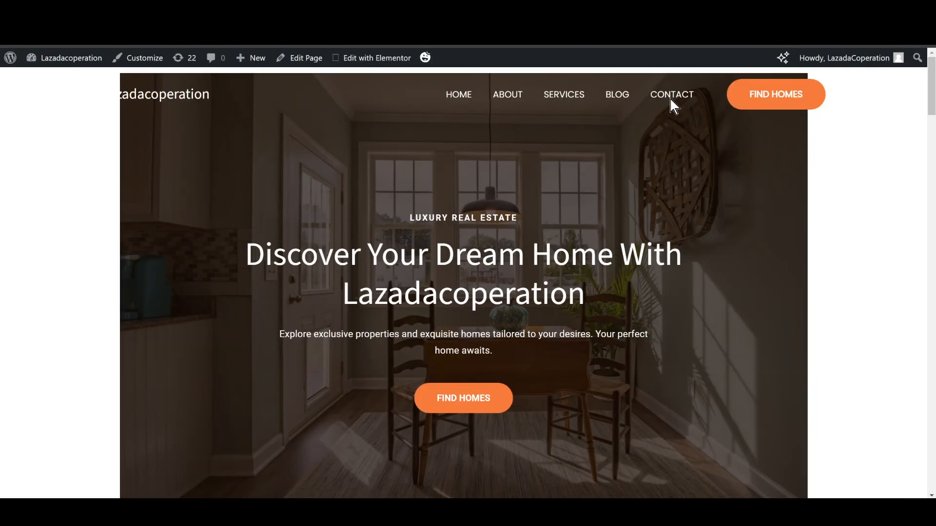
mouse_move(672, 94)
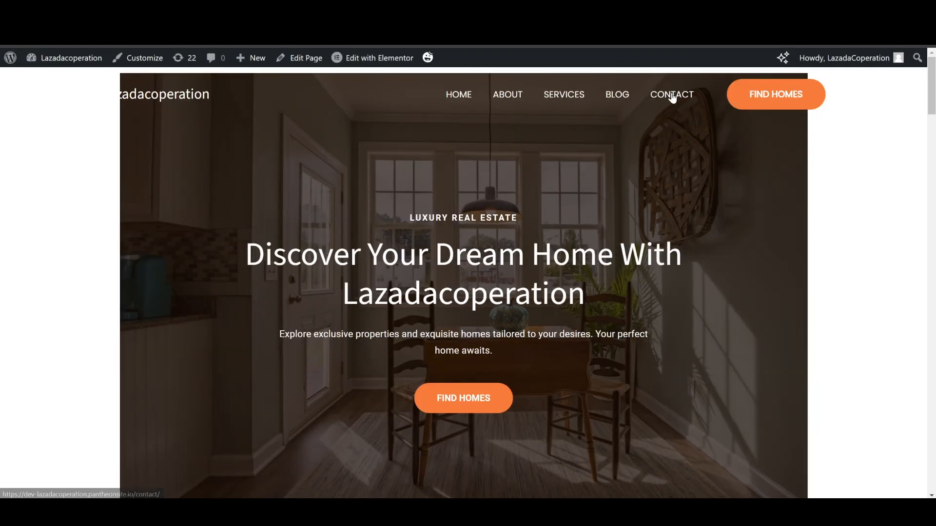
Step: Follow the CONTACT menu item to reach the site's contact page
left_click(671, 94)
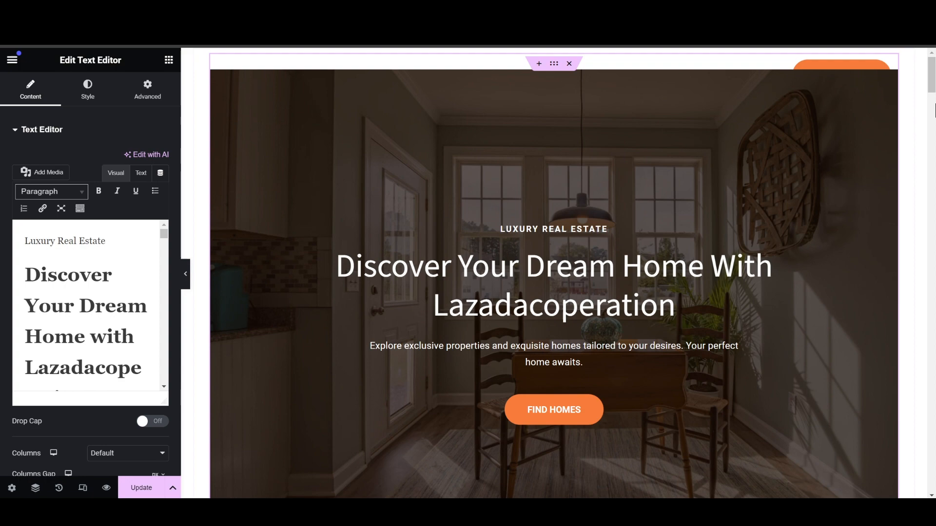
Step: Link the Contact Us Page button to the contact page URL and test it
scroll("down", 3)
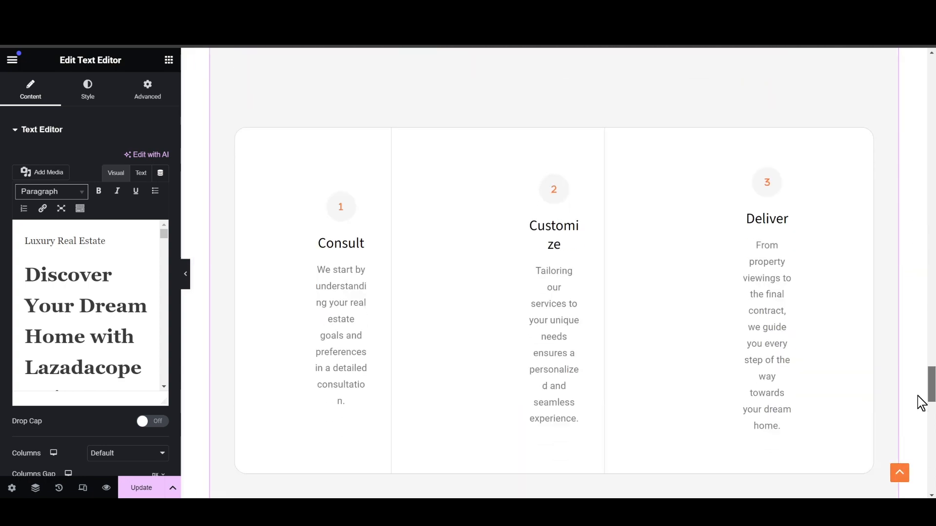
scroll("down", 3)
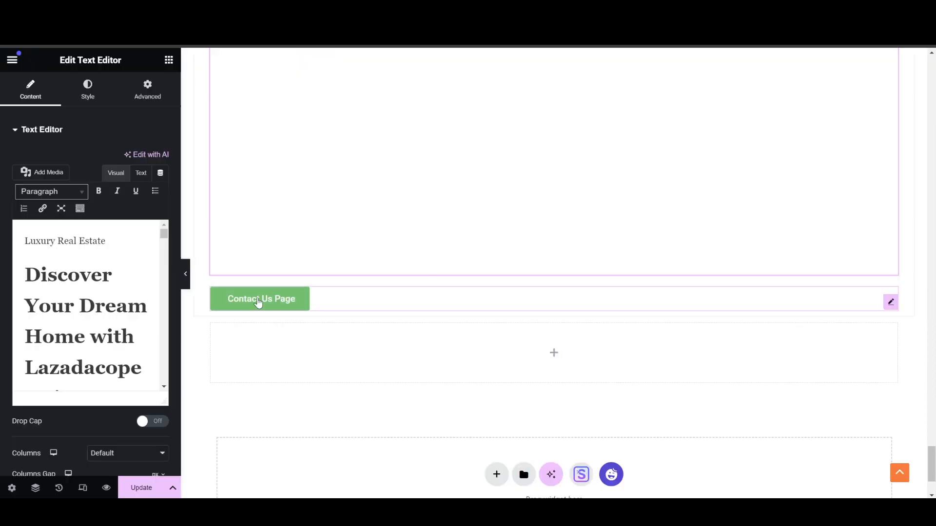
left_click(260, 299)
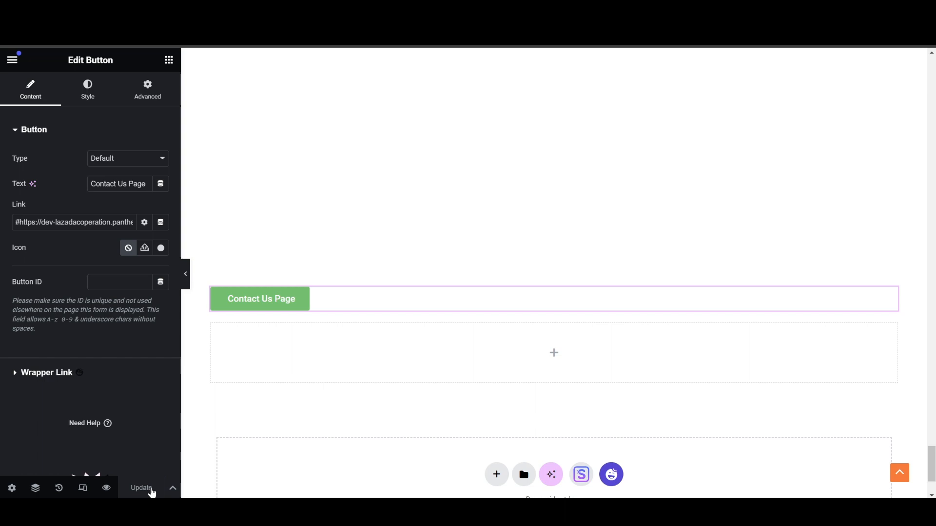
mouse_move(267, 309)
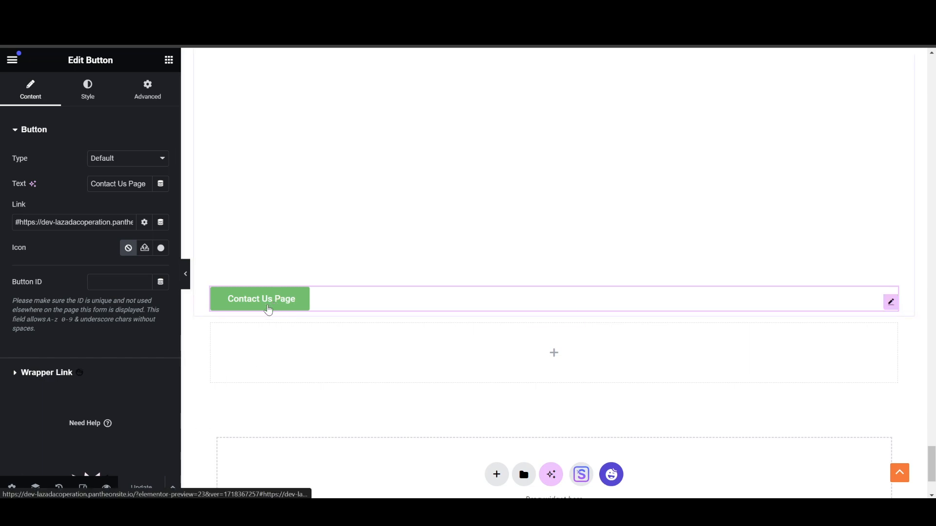
left_click(261, 299)
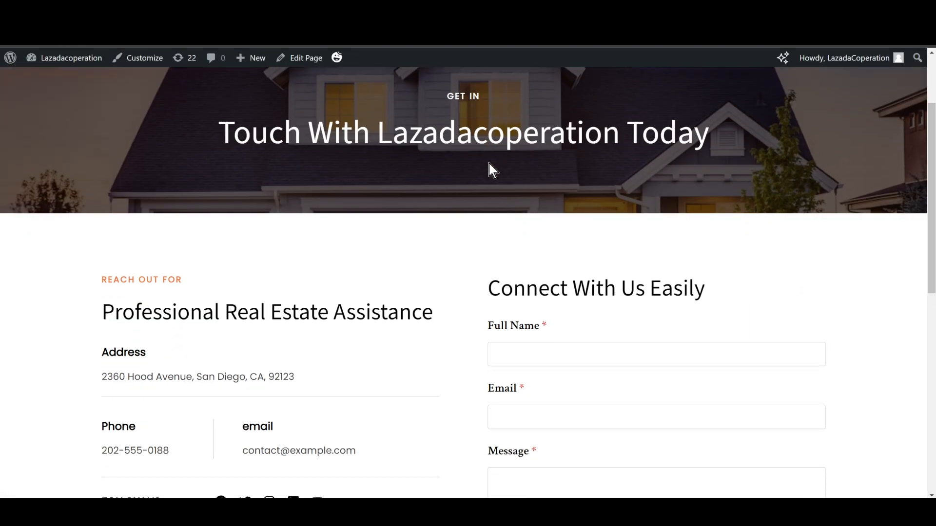
scroll("down", 3)
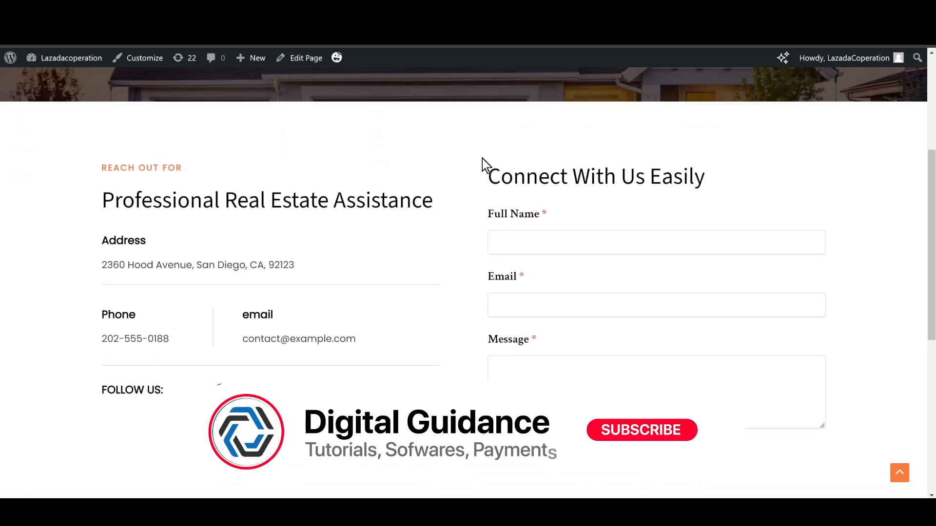
scroll("up", 3)
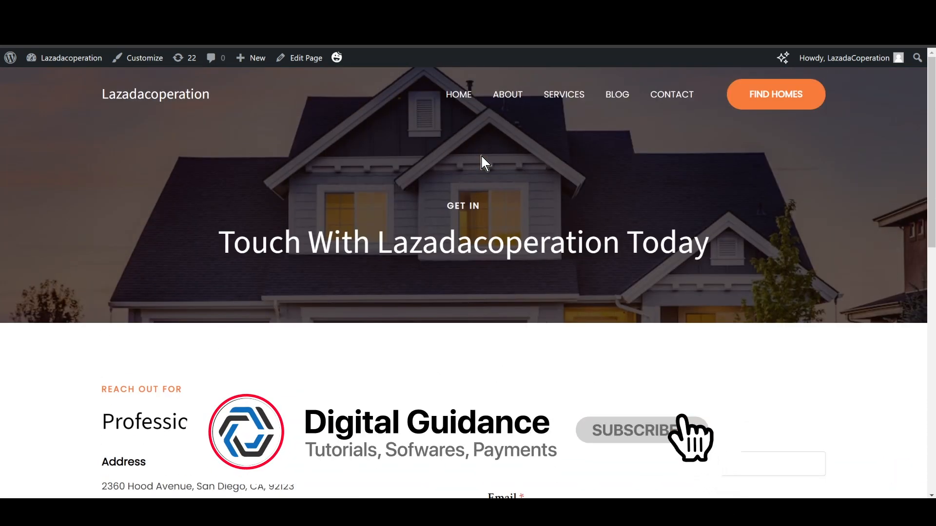